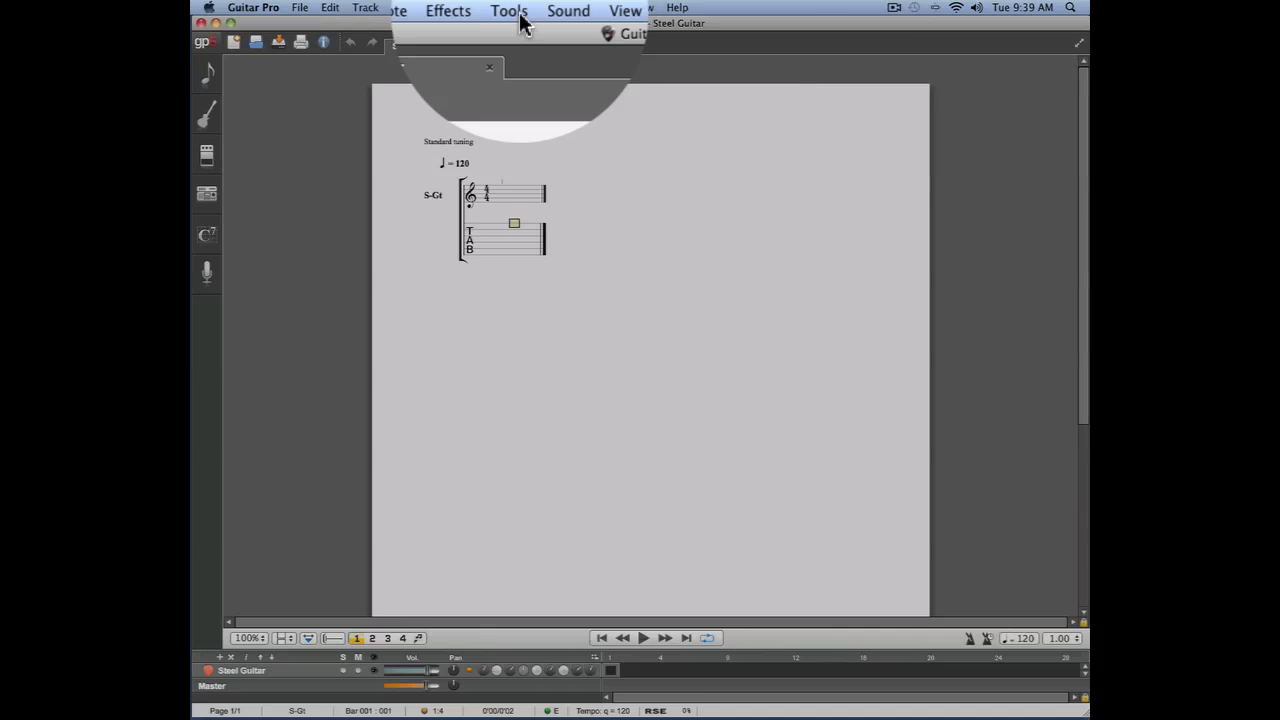
Open the Scales window from the Tools menu to show C Major's notes and intervals.
{"action": "left_click", "coordinate": [490, 11]}
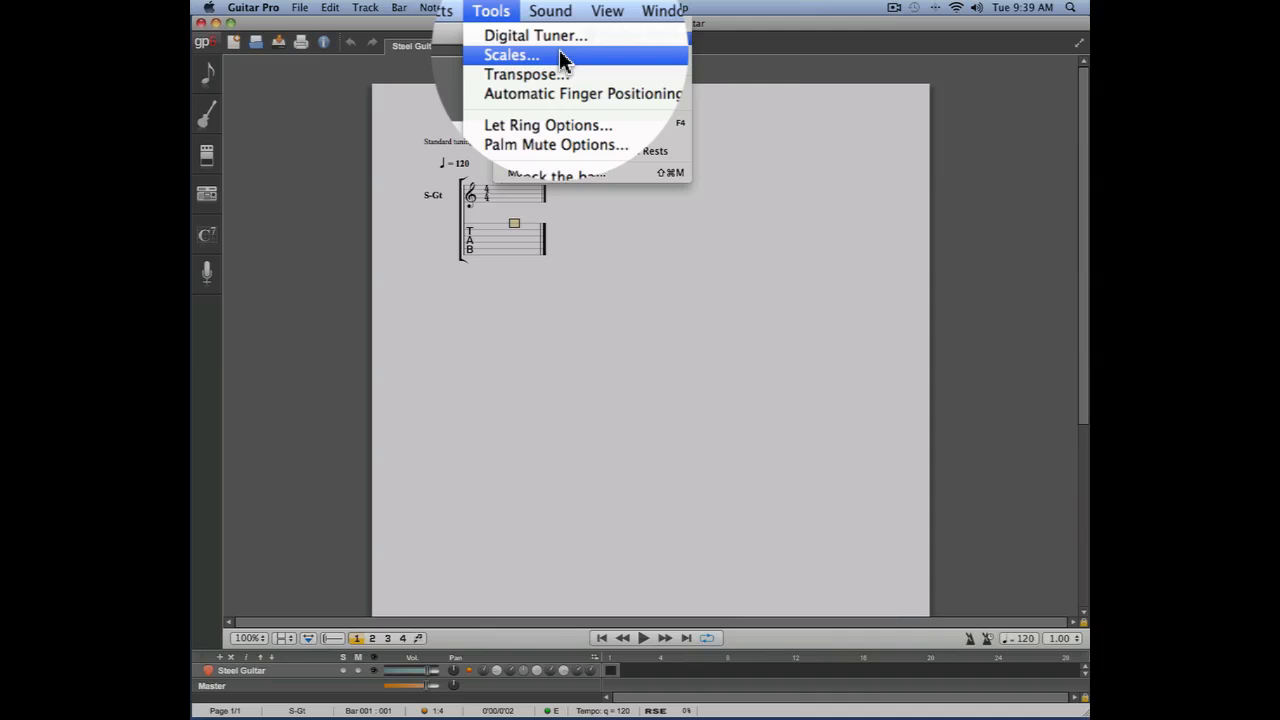
{"action": "left_click", "coordinate": [511, 55]}
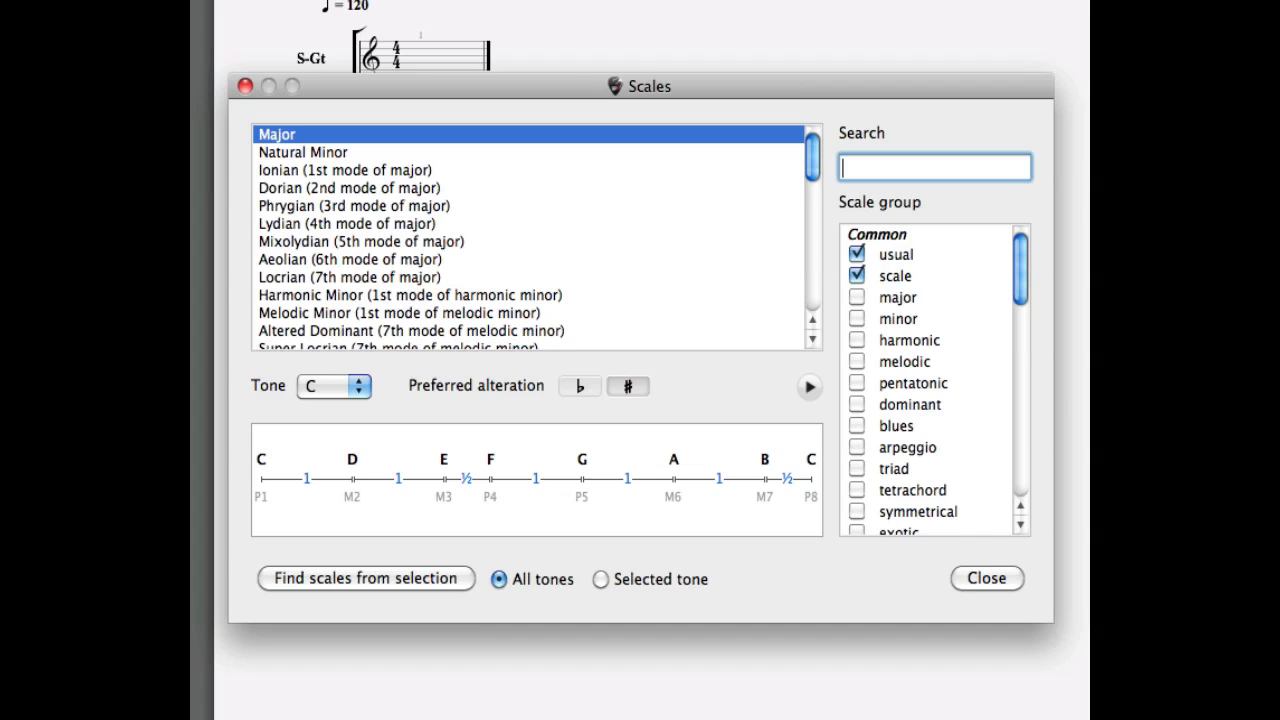
{"action": "left_click", "coordinate": [355, 386]}
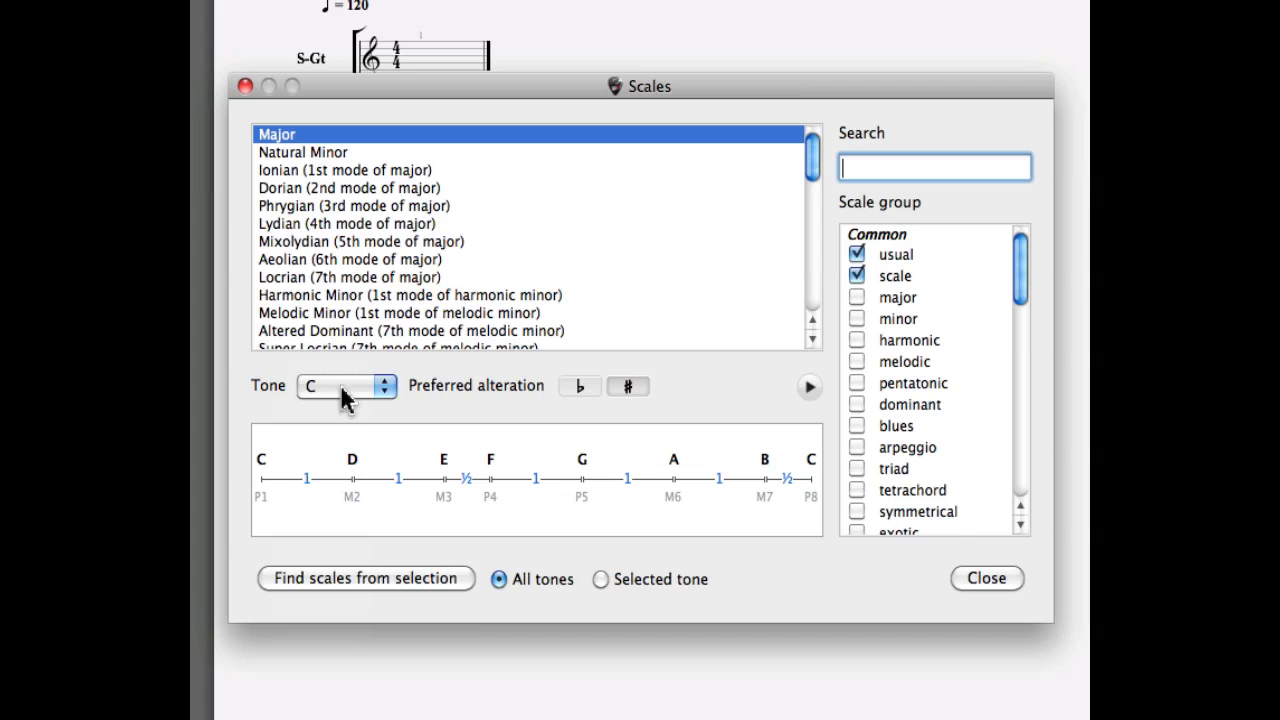
{"action": "mouse_move", "coordinate": [695, 305]}
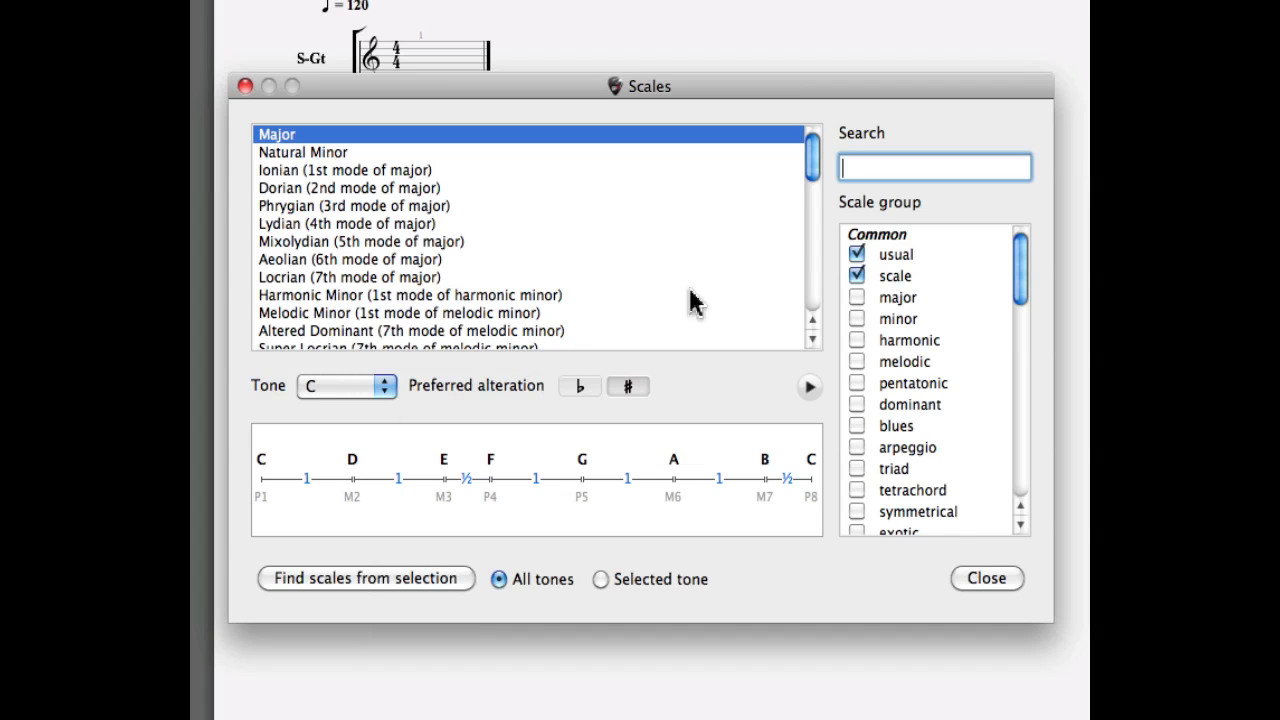
{"action": "left_click", "coordinate": [812, 163]}
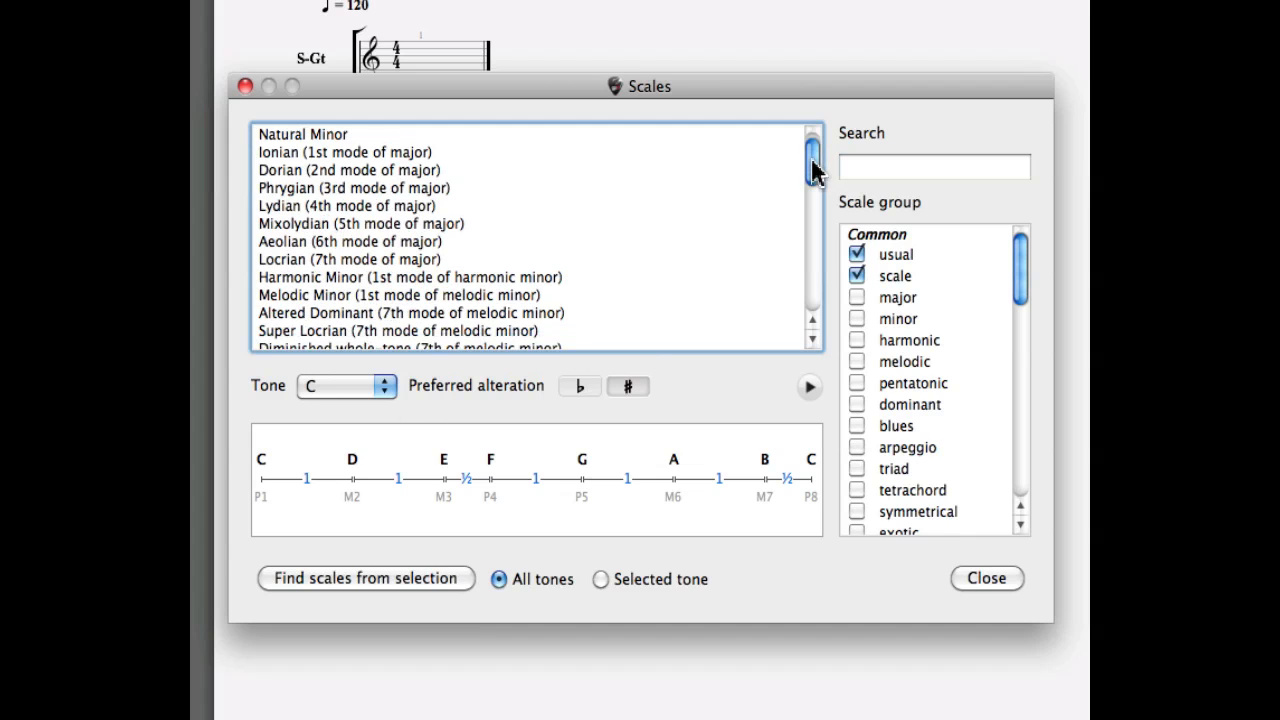
{"action": "scroll", "scroll_direction": "down", "scroll_amount": 3}
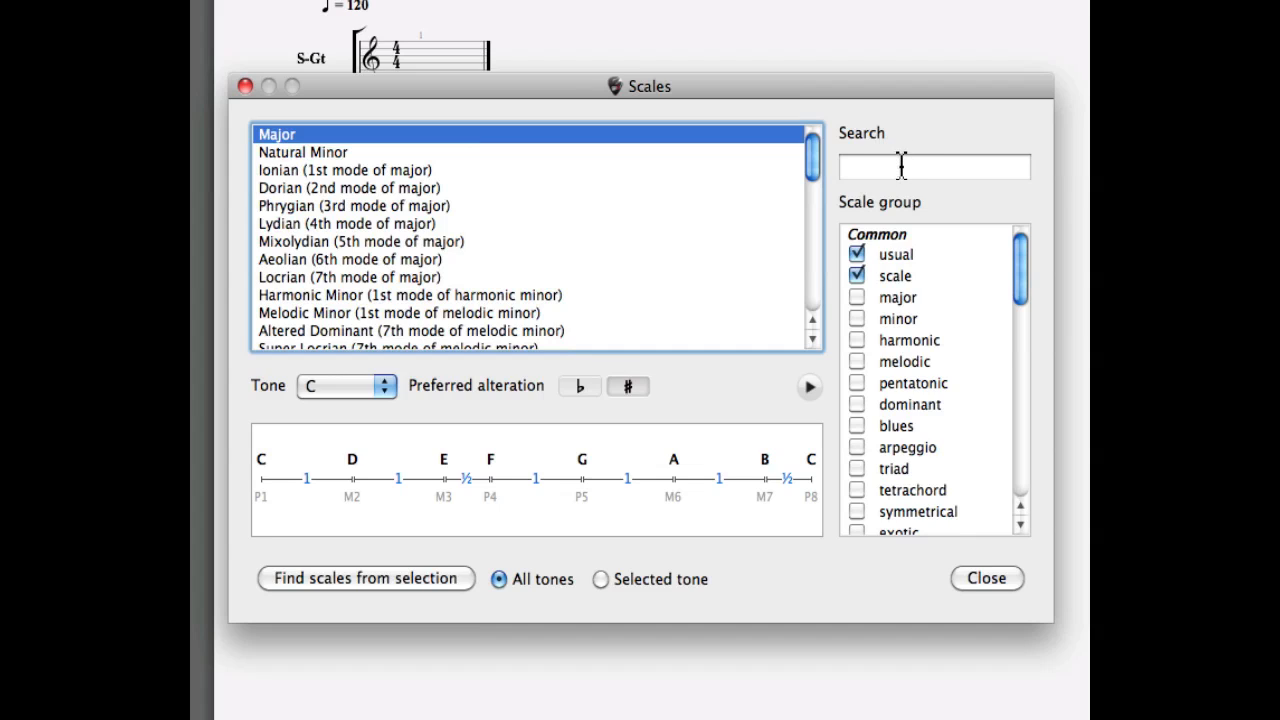
Search the scale list for 'blue' to narrow it to blues scales.
{"action": "type", "text": "blues"}
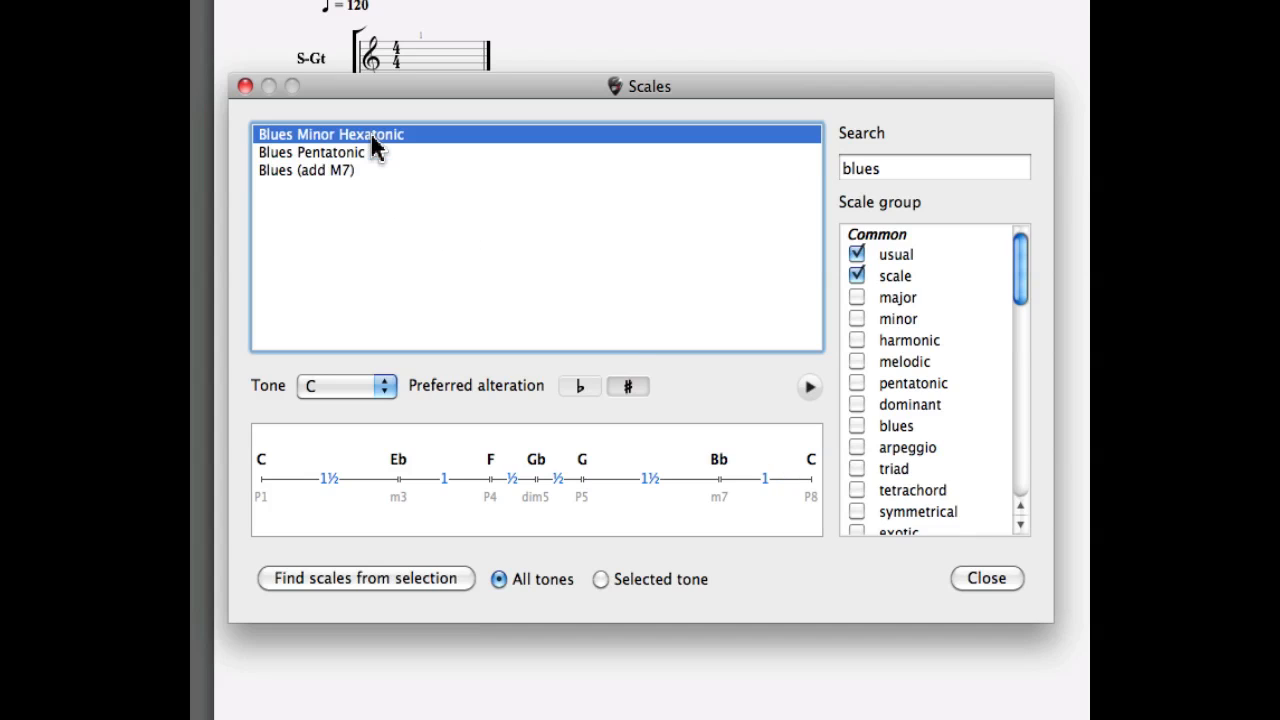
{"action": "mouse_move", "coordinate": [298, 525]}
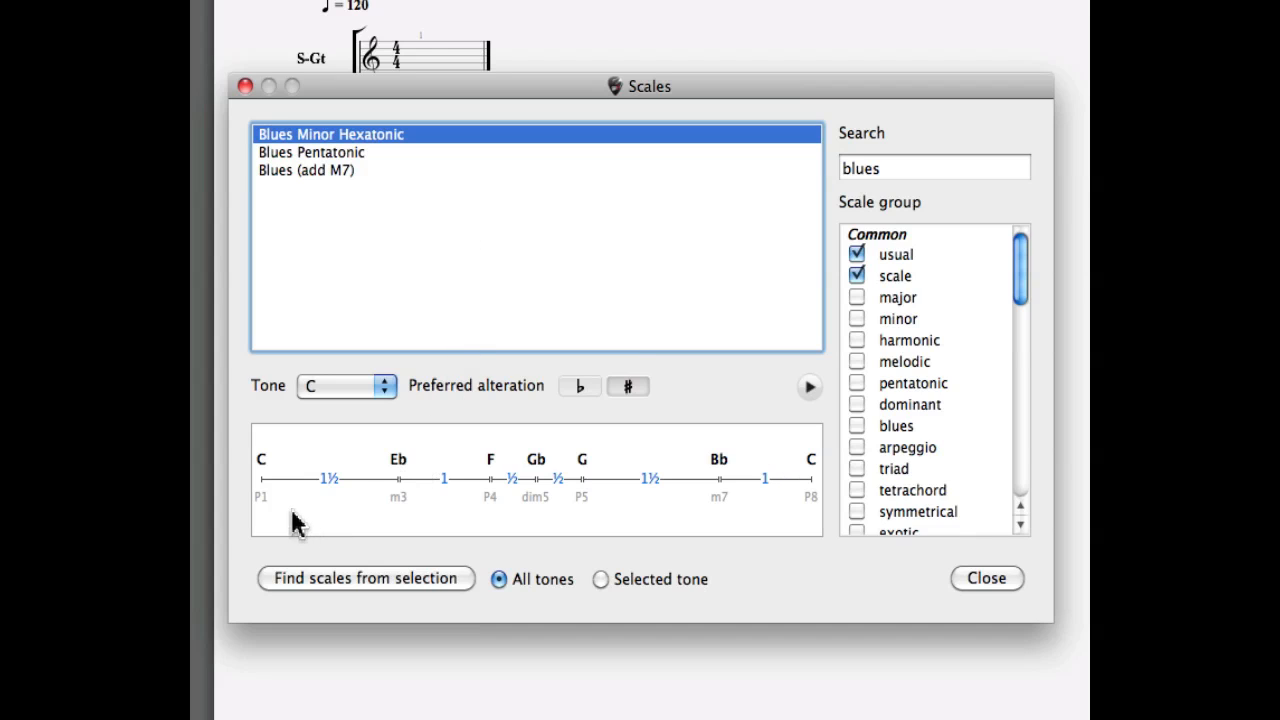
{"action": "mouse_move", "coordinate": [605, 510]}
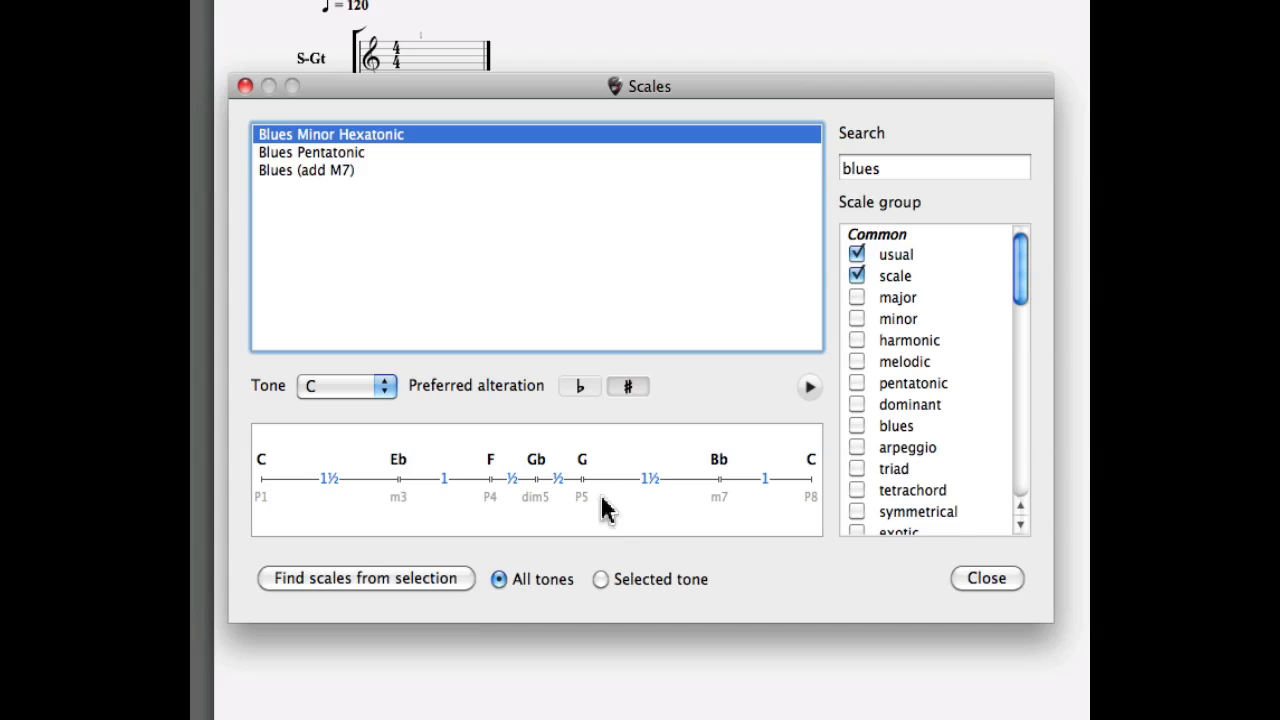
{"action": "mouse_move", "coordinate": [608, 512]}
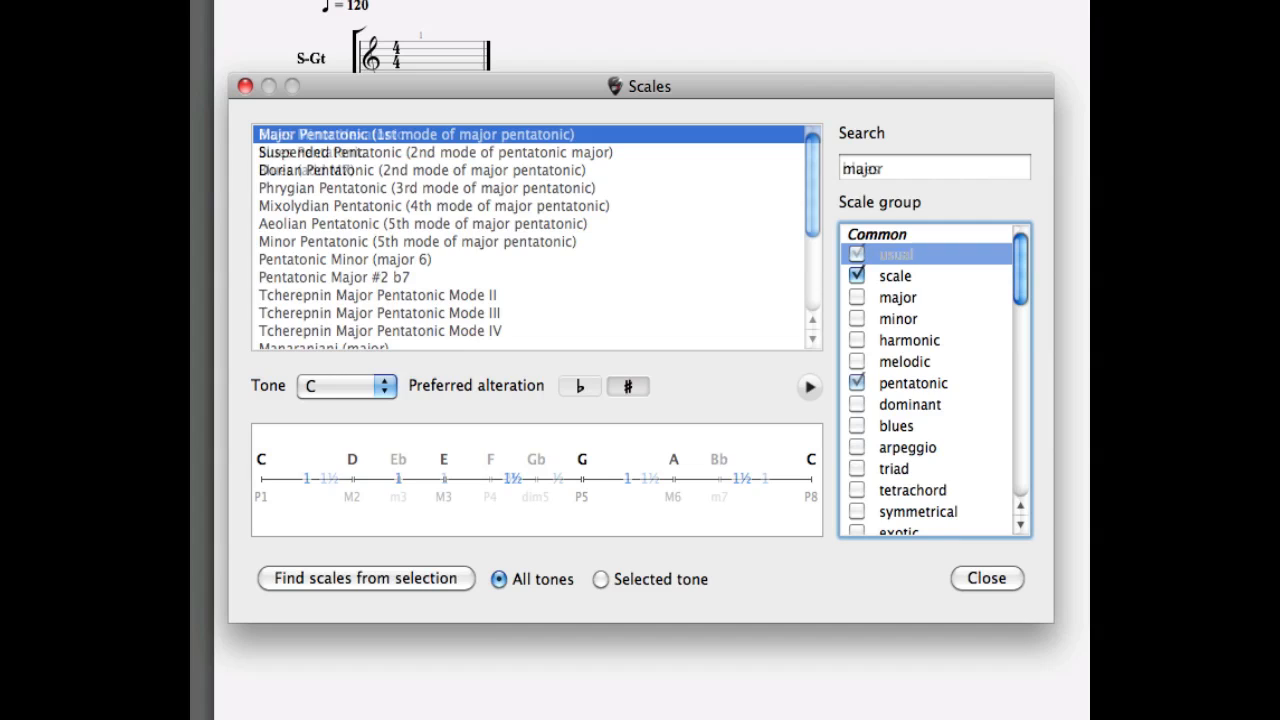
Filter the 'major' results to the pentatonic and usual scale groups.
{"action": "left_click", "coordinate": [856, 253]}
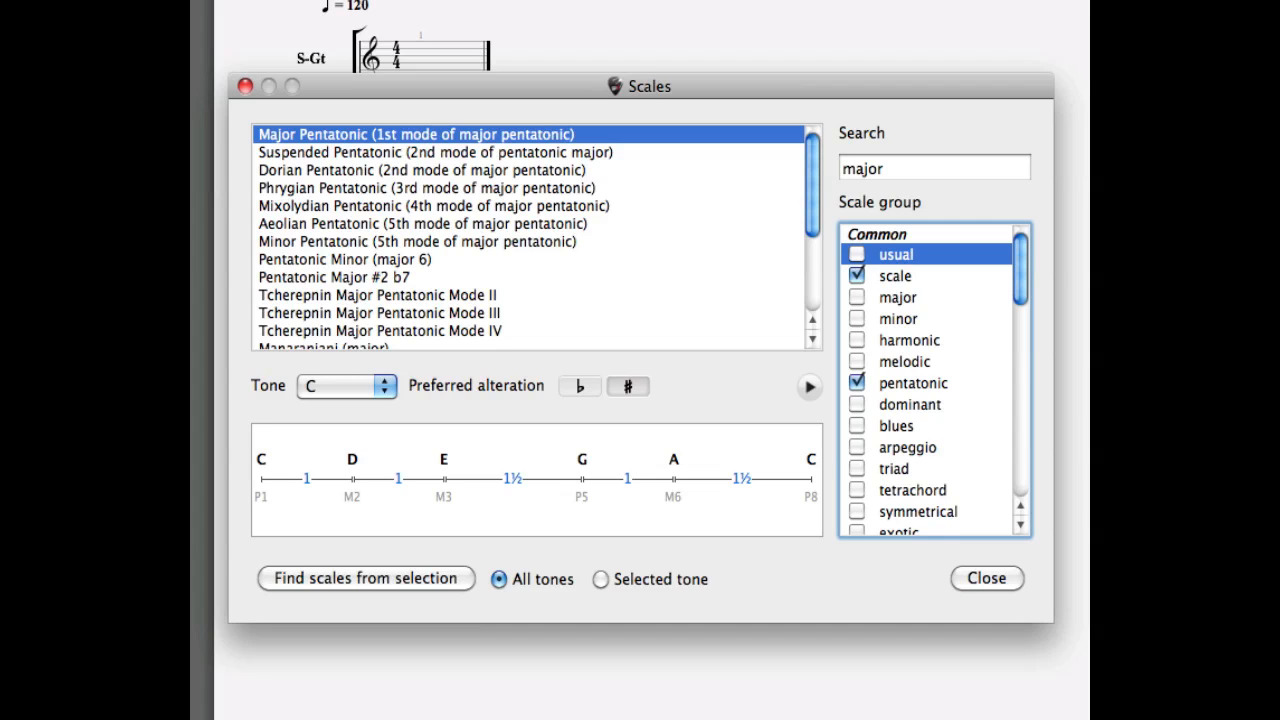
{"action": "mouse_move", "coordinate": [818, 218]}
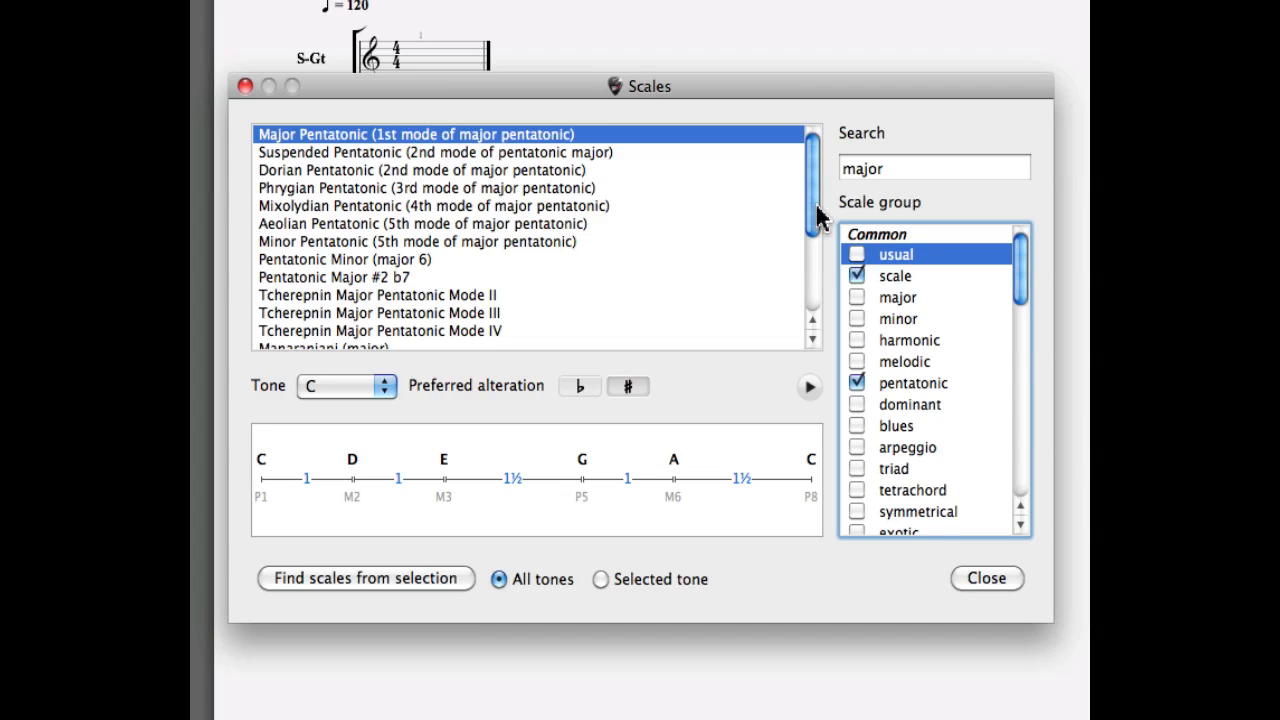
{"action": "scroll", "scroll_direction": "down", "scroll_amount": 3}
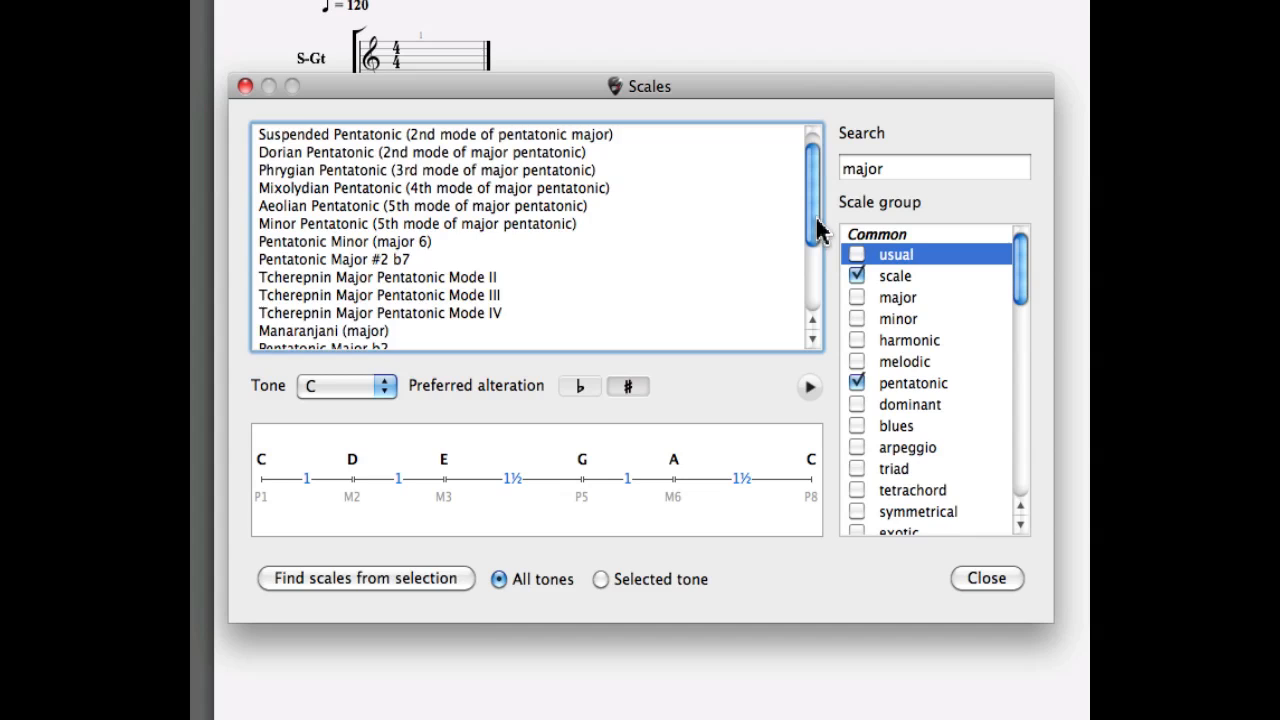
{"action": "scroll", "scroll_direction": "down", "scroll_amount": 3}
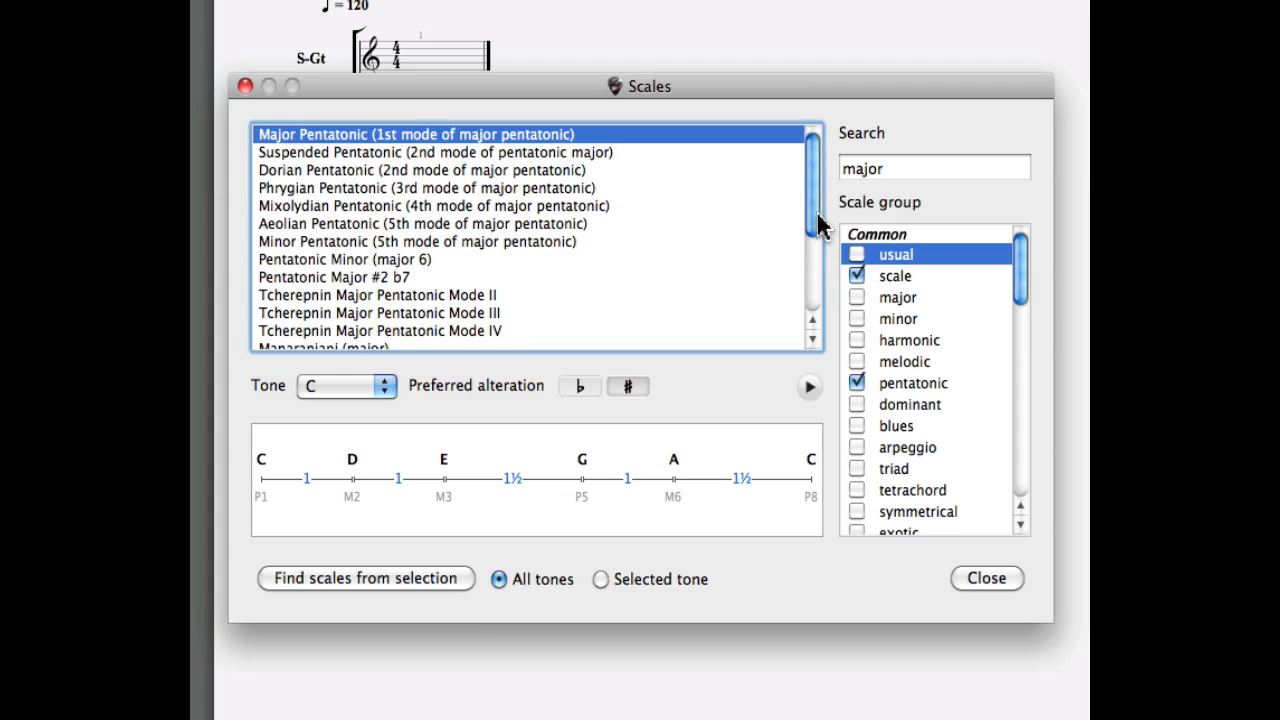
{"action": "left_click", "coordinate": [856, 275]}
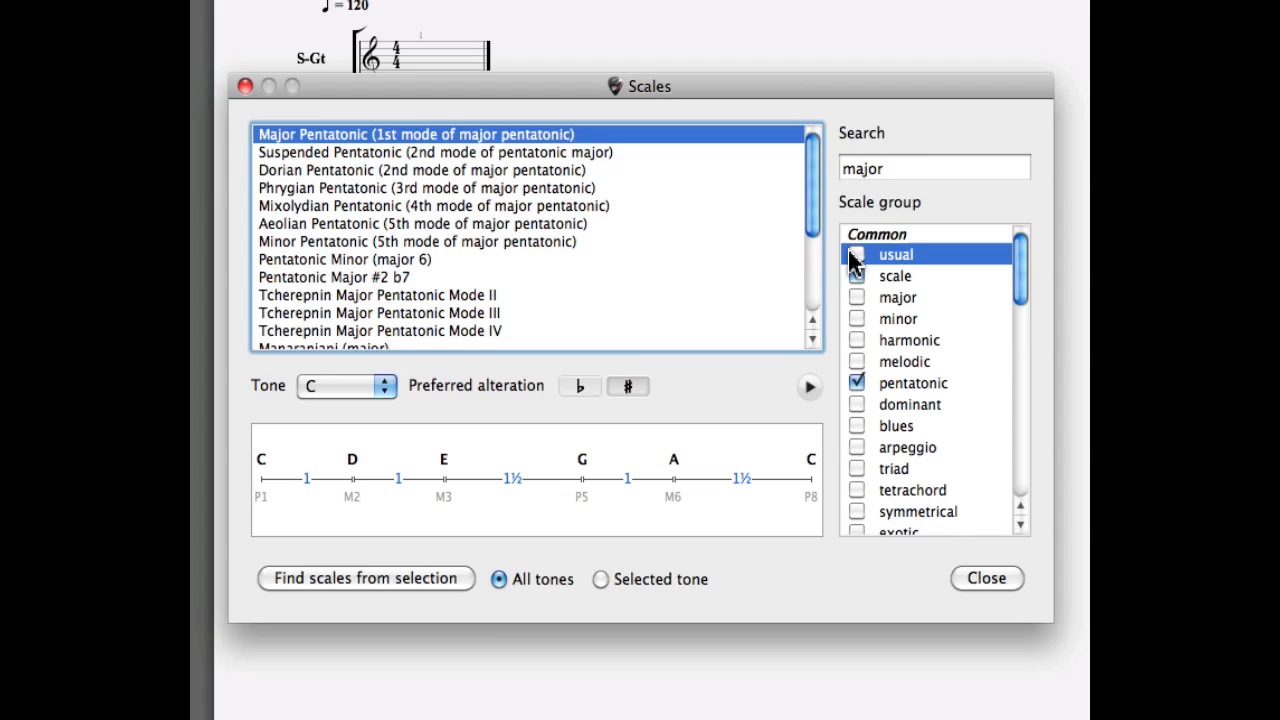
{"action": "left_click", "coordinate": [856, 254]}
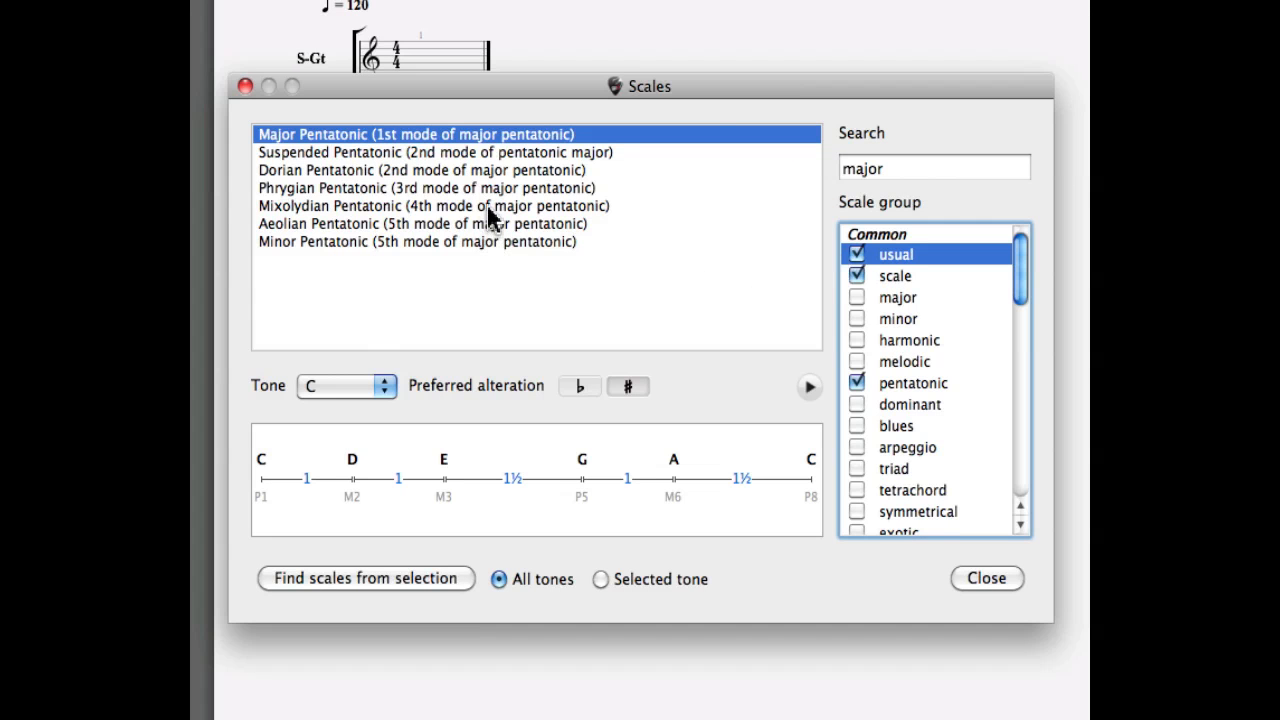
{"action": "left_click", "coordinate": [433, 205]}
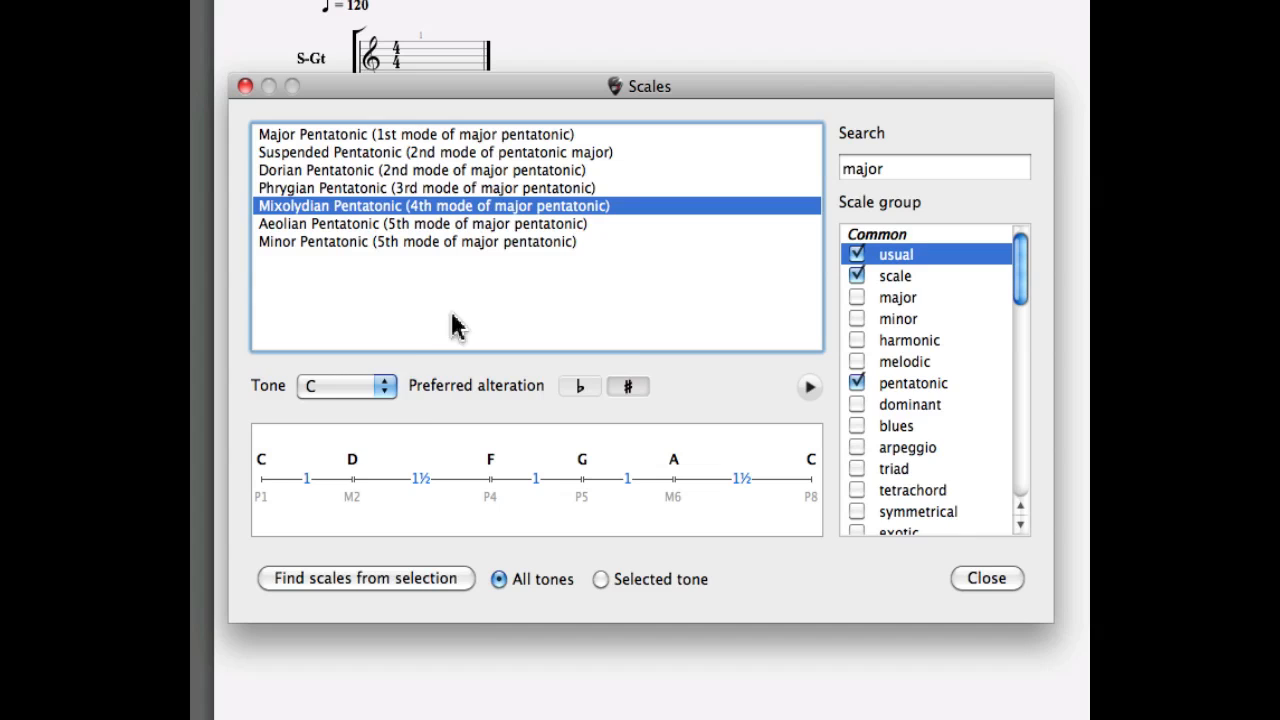
{"action": "mouse_move", "coordinate": [290, 515]}
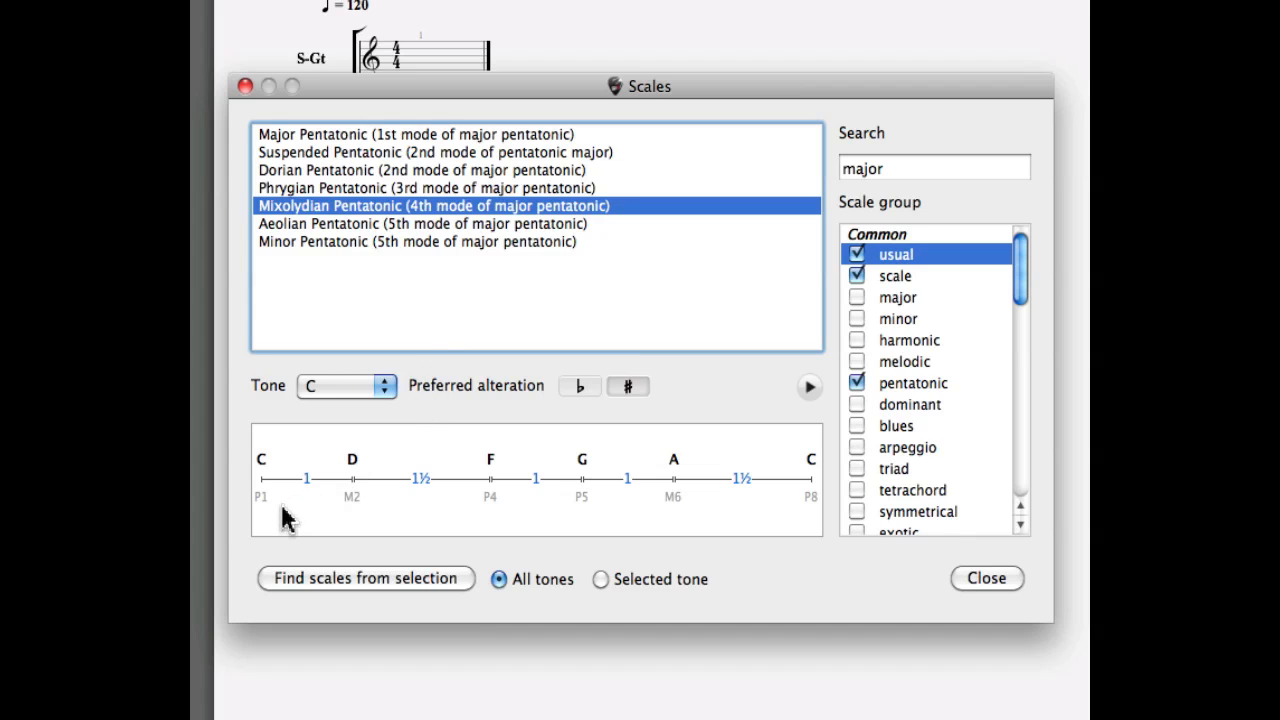
{"action": "mouse_move", "coordinate": [697, 432]}
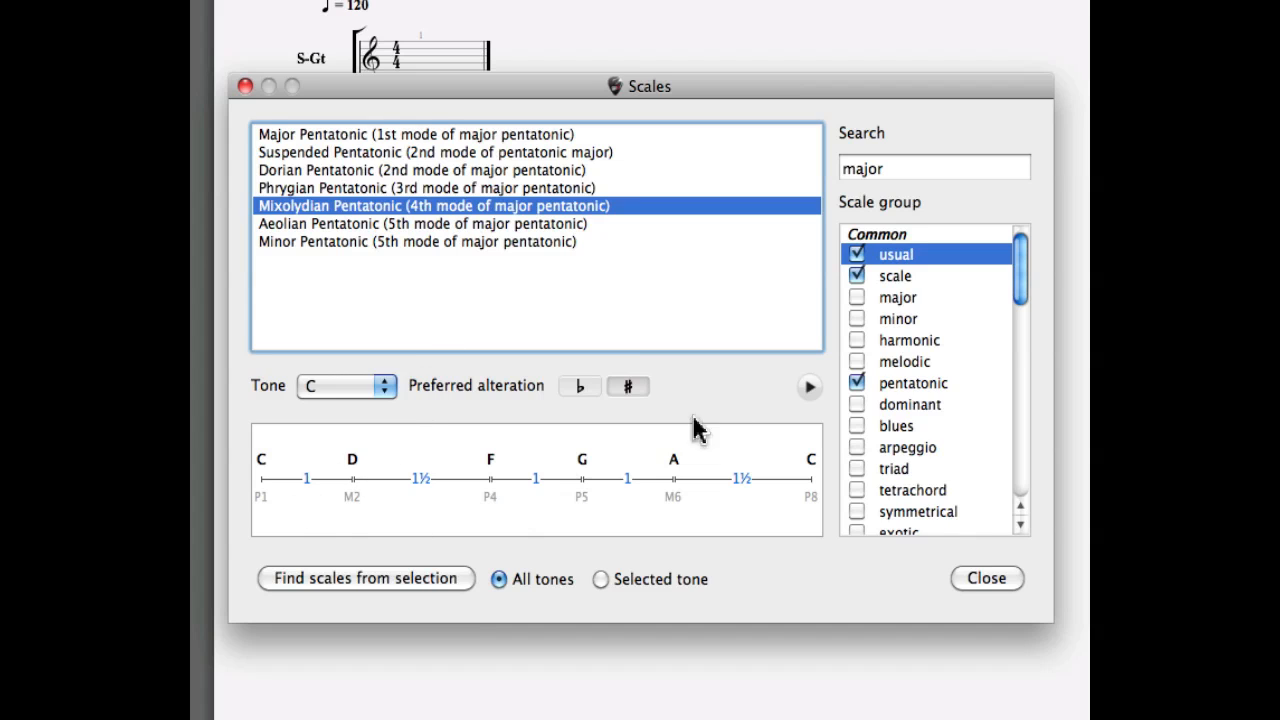
{"action": "left_click", "coordinate": [809, 387]}
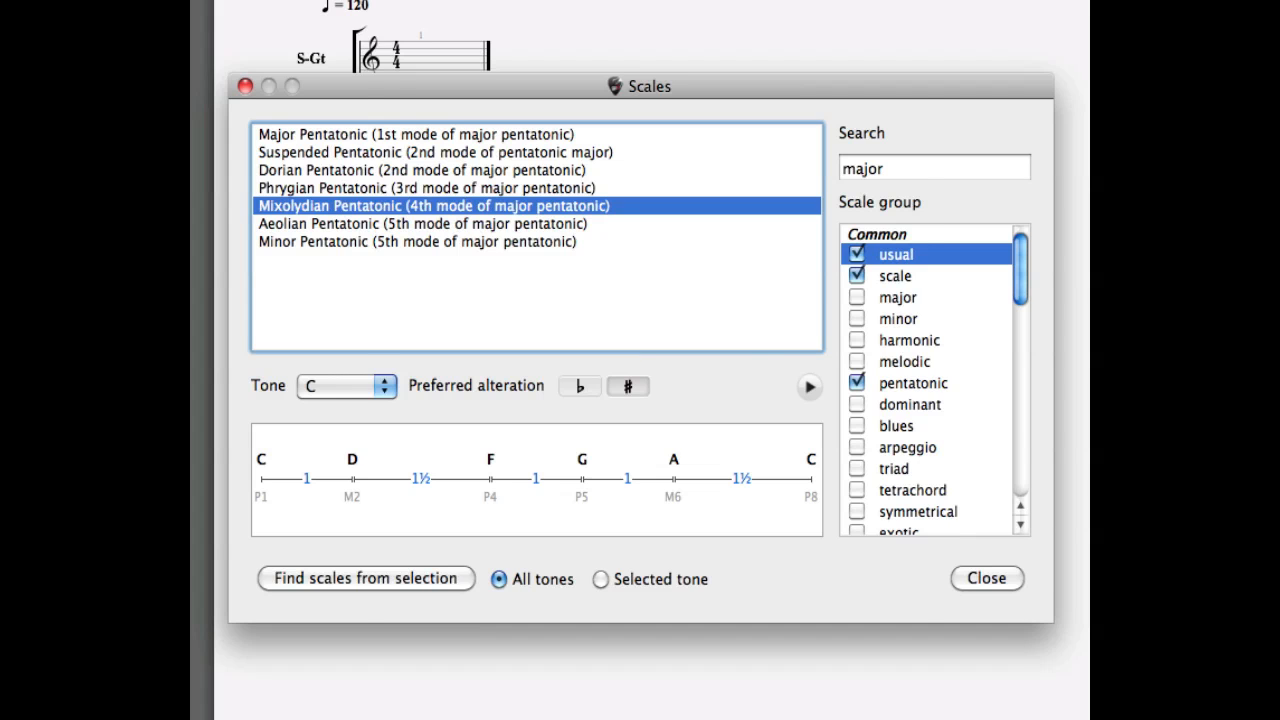
Choose Fretboard / Keyboard / Drums from the View menu.
{"action": "left_click", "coordinate": [590, 11]}
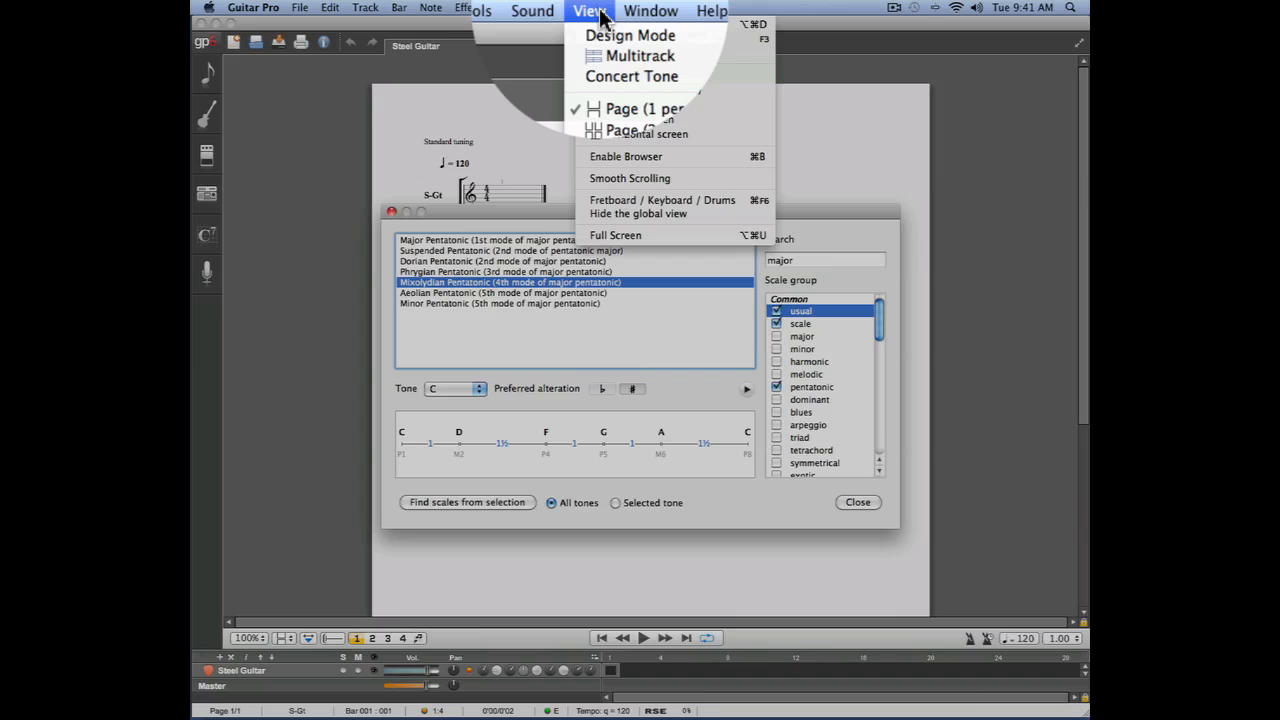
{"action": "mouse_move", "coordinate": [745, 205]}
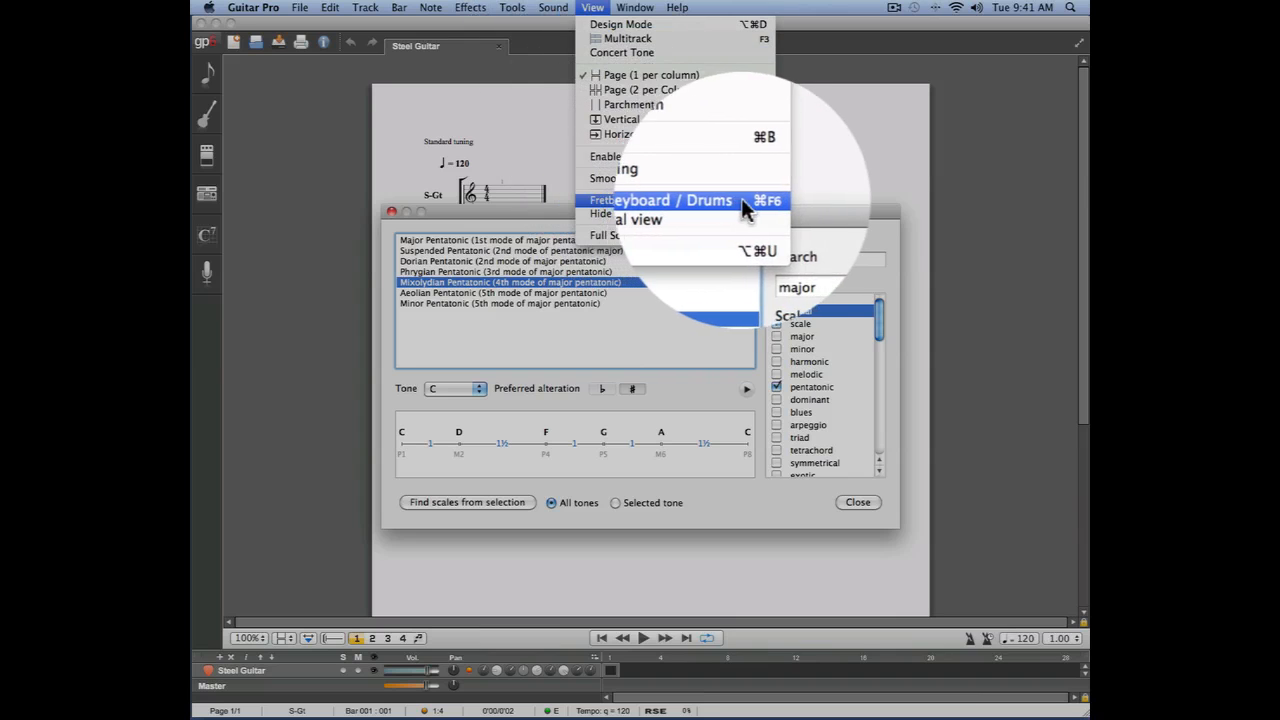
{"action": "left_click", "coordinate": [660, 200]}
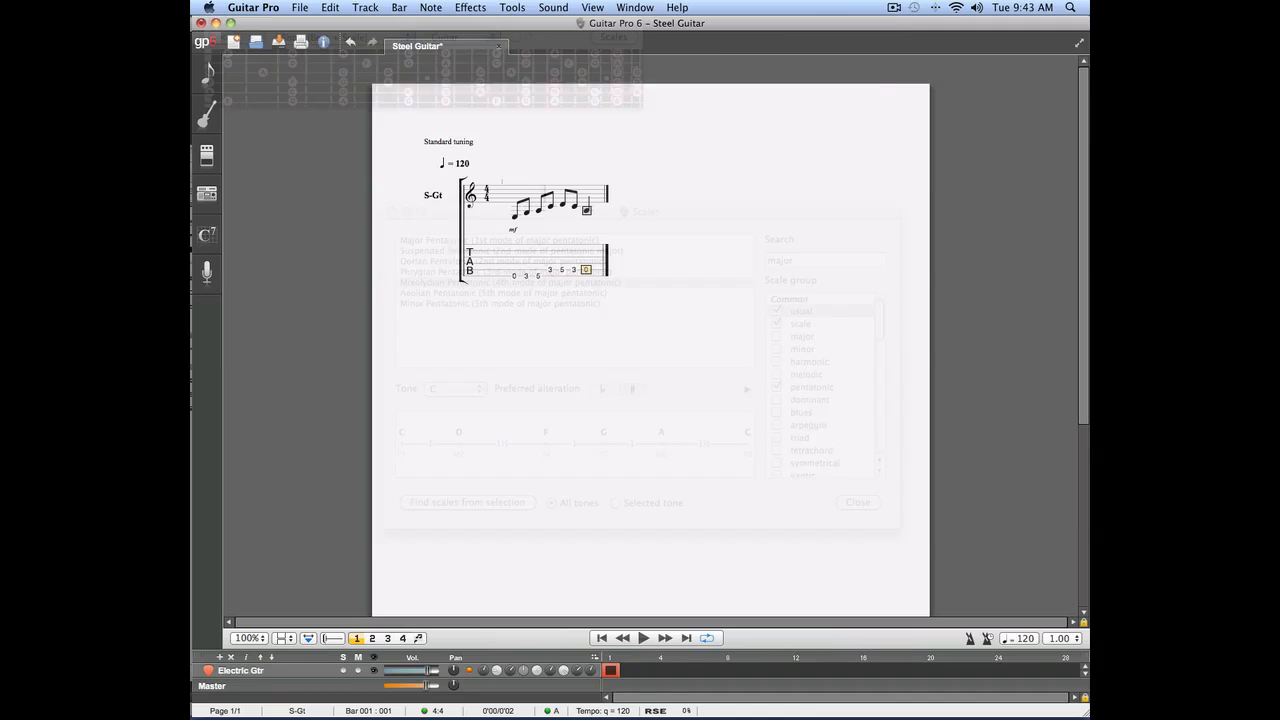
Select the bar 1 riff and show the fretboard marking E, G, A, C, D.
{"action": "left_click", "coordinate": [857, 502]}
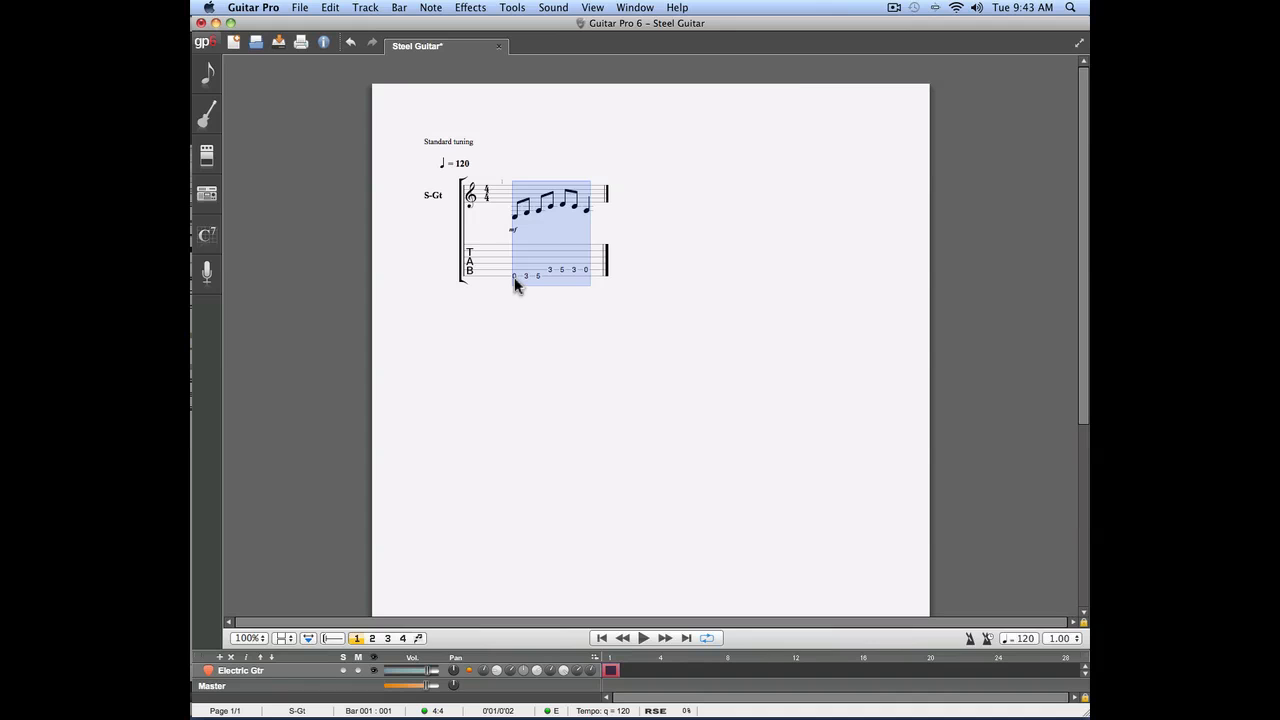
{"action": "left_click", "coordinate": [591, 8]}
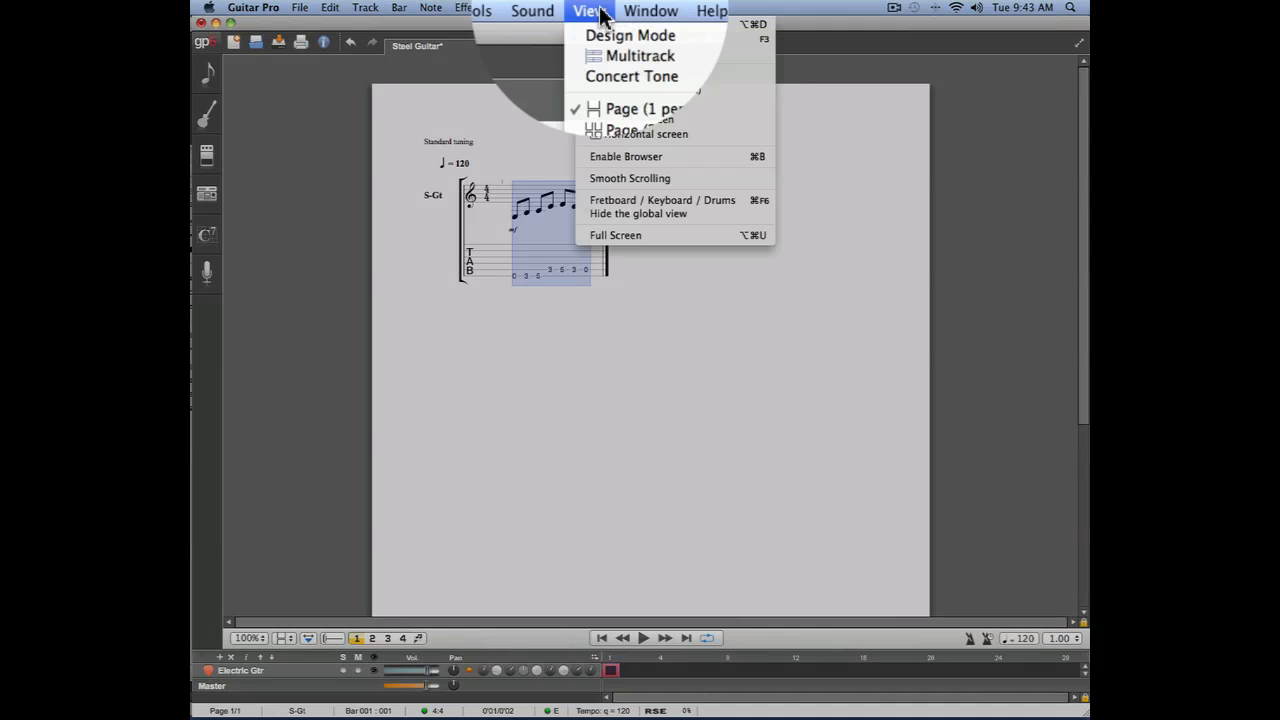
{"action": "left_click", "coordinate": [662, 200]}
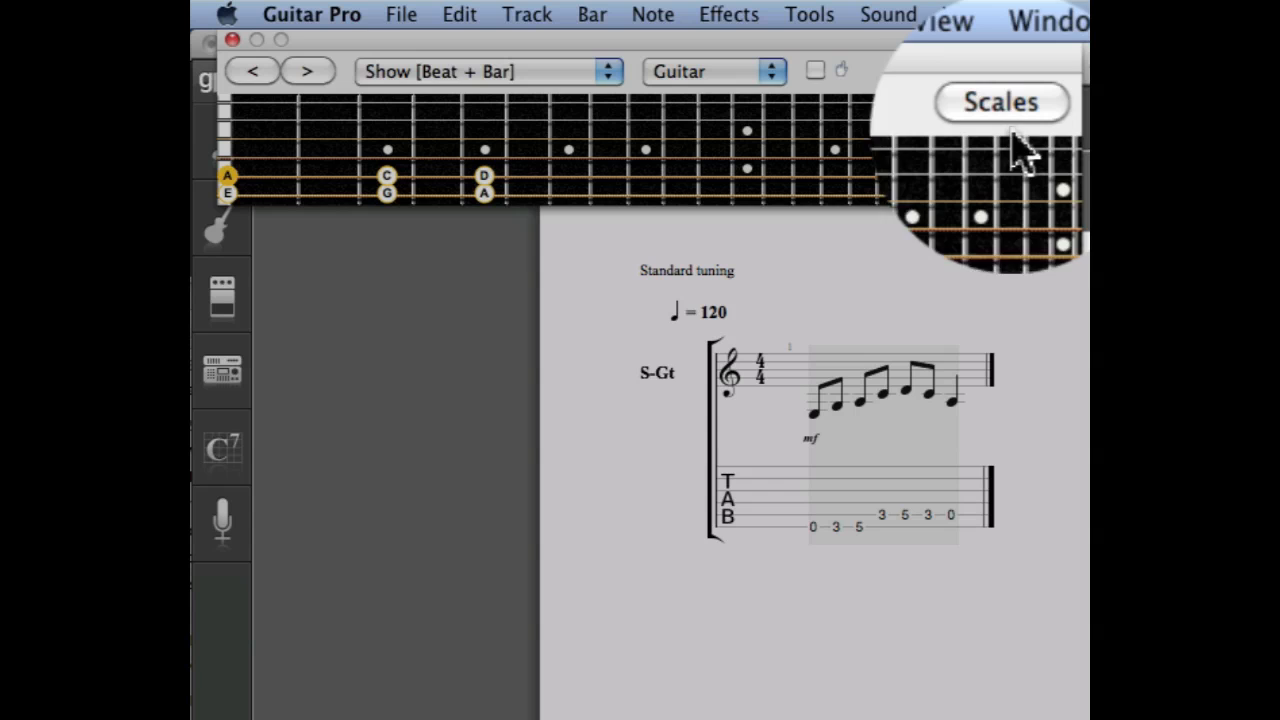
Find scales matching the riff, showing G Mixolydian and C Major Pentatonic at 100%.
{"action": "left_click", "coordinate": [1001, 102]}
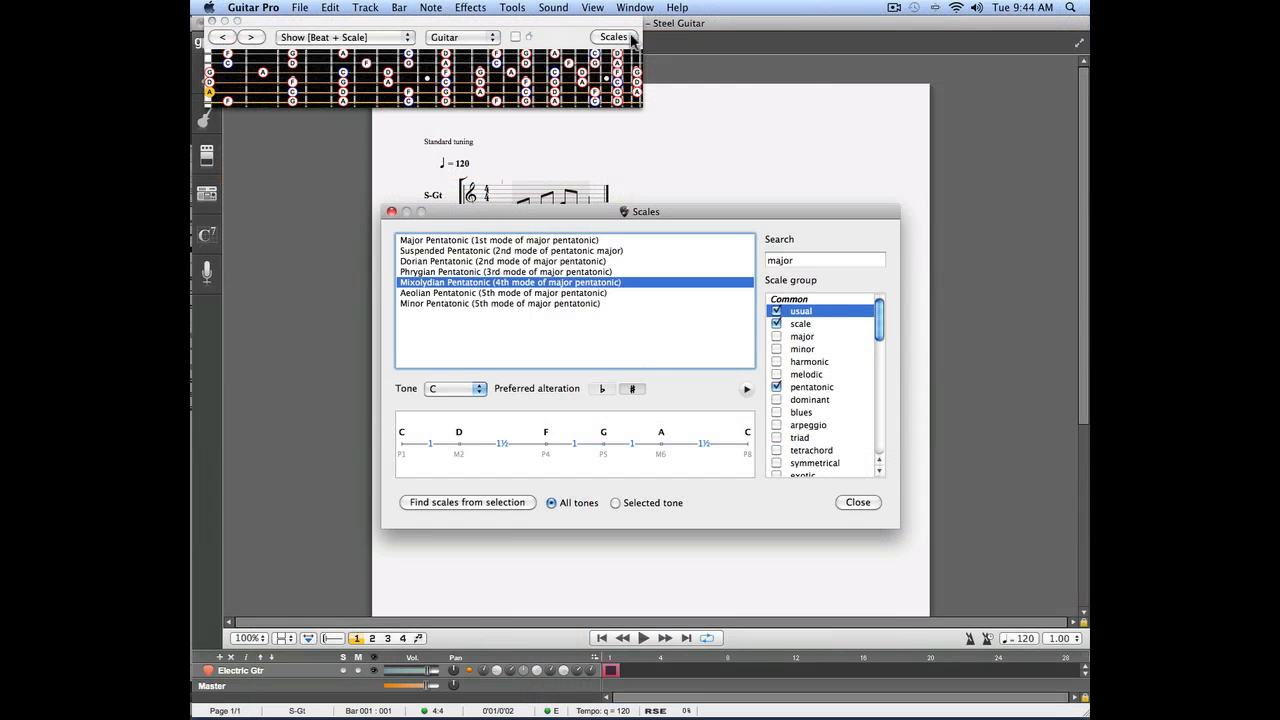
{"action": "mouse_move", "coordinate": [675, 218]}
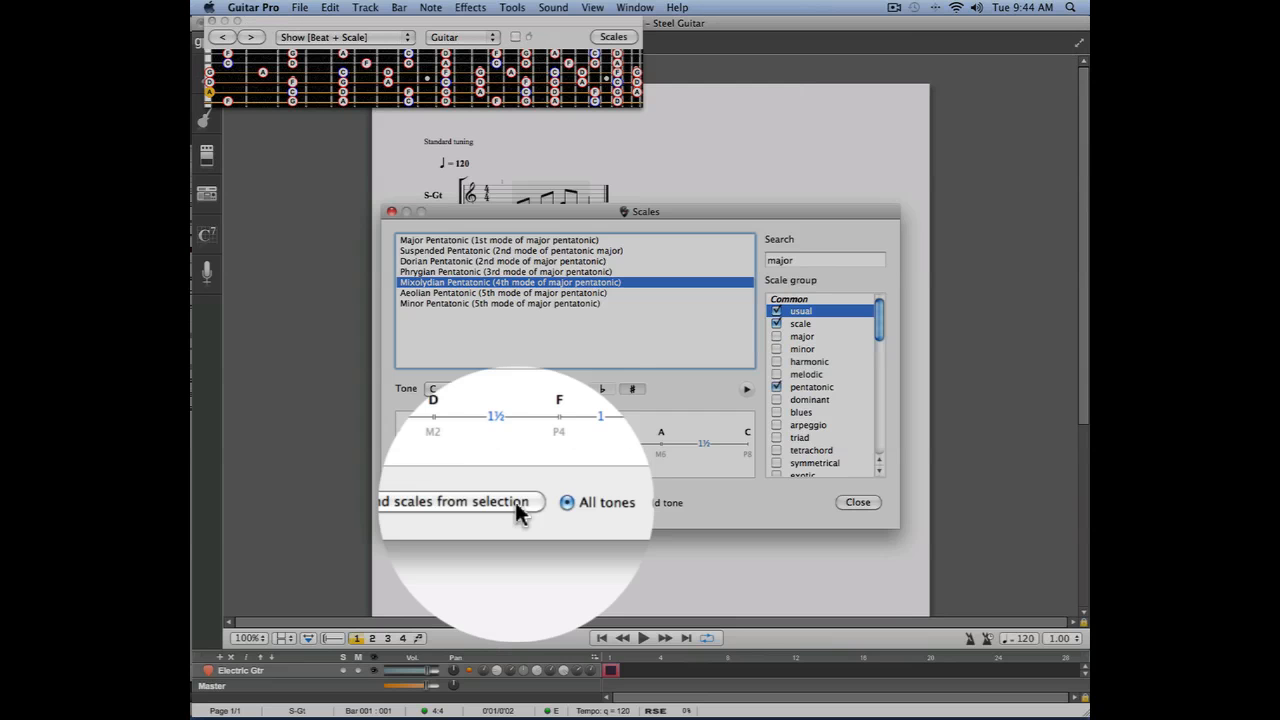
{"action": "left_click", "coordinate": [467, 502]}
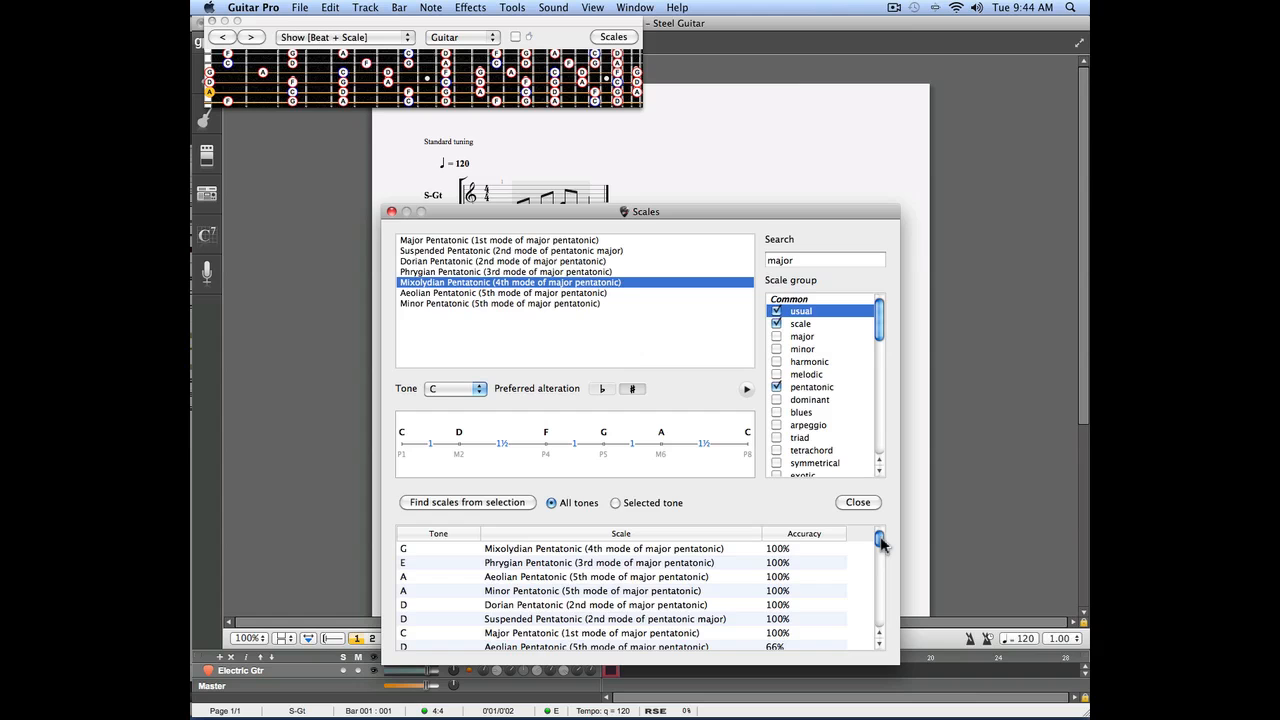
{"action": "mouse_move", "coordinate": [765, 510]}
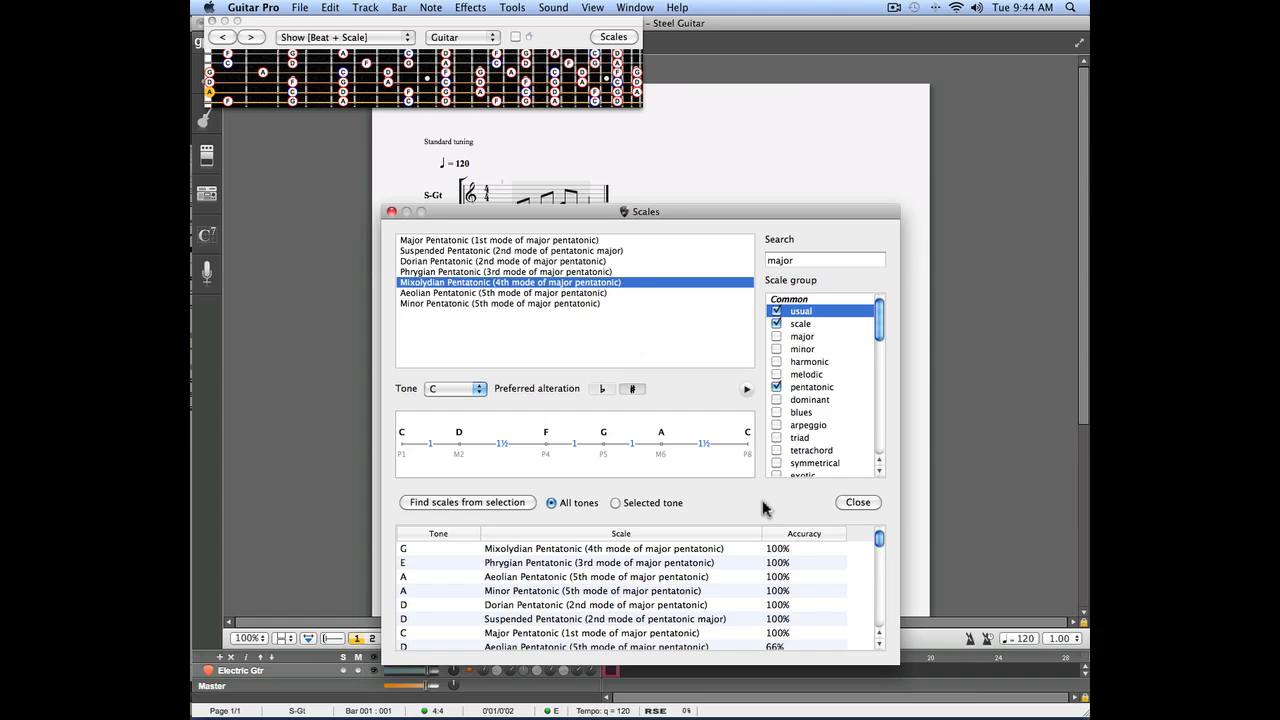
{"action": "left_click", "coordinate": [857, 502]}
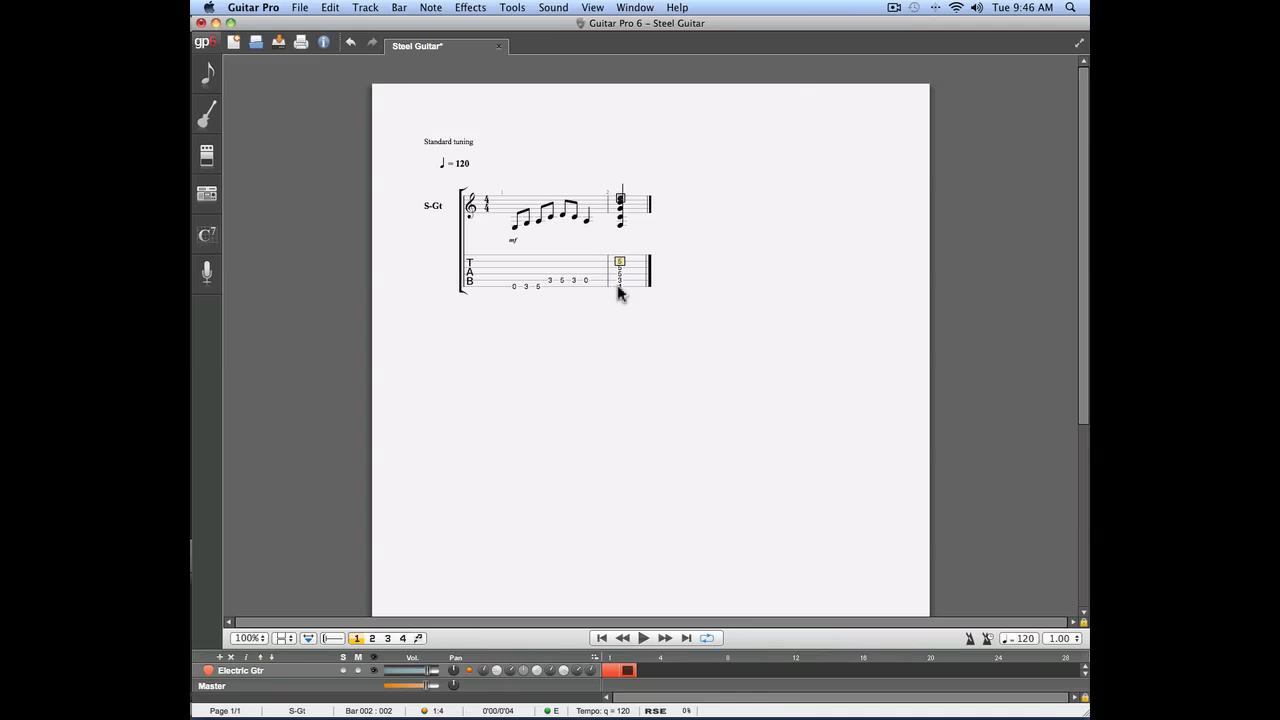
Select the new chord in bar 2 and use the View menu.
{"action": "left_click", "coordinate": [620, 262]}
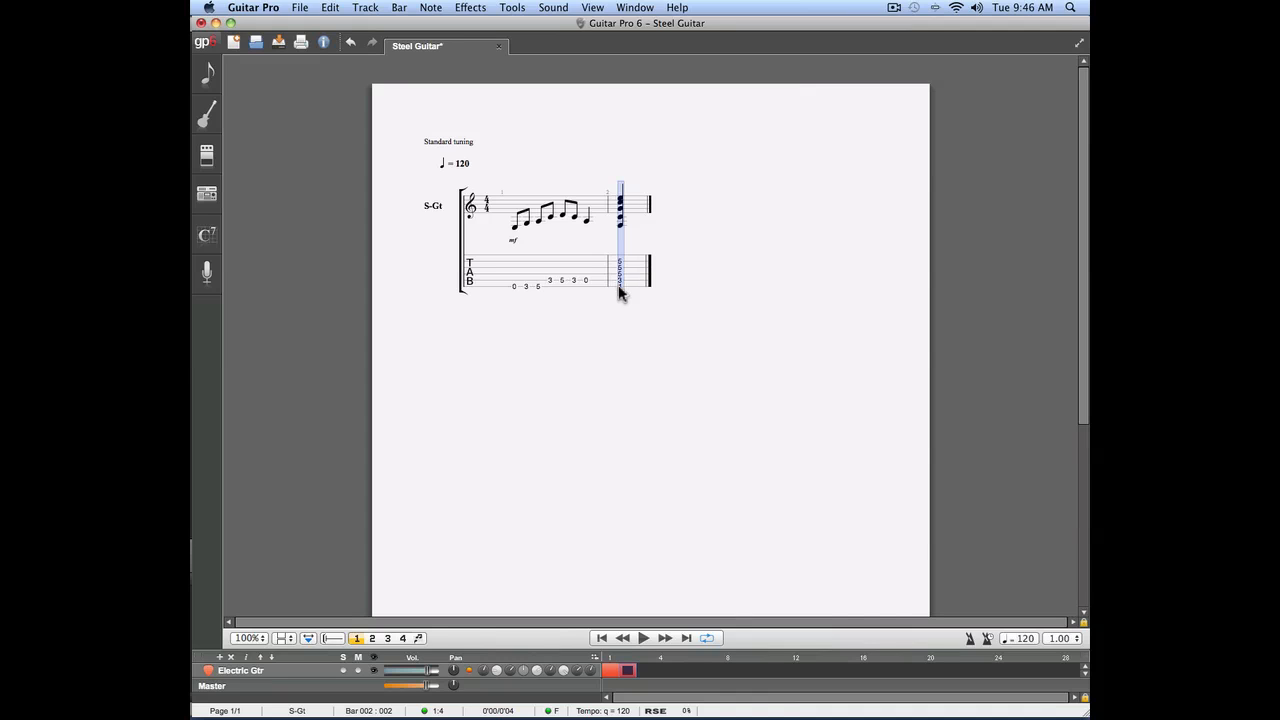
{"action": "mouse_move", "coordinate": [637, 310]}
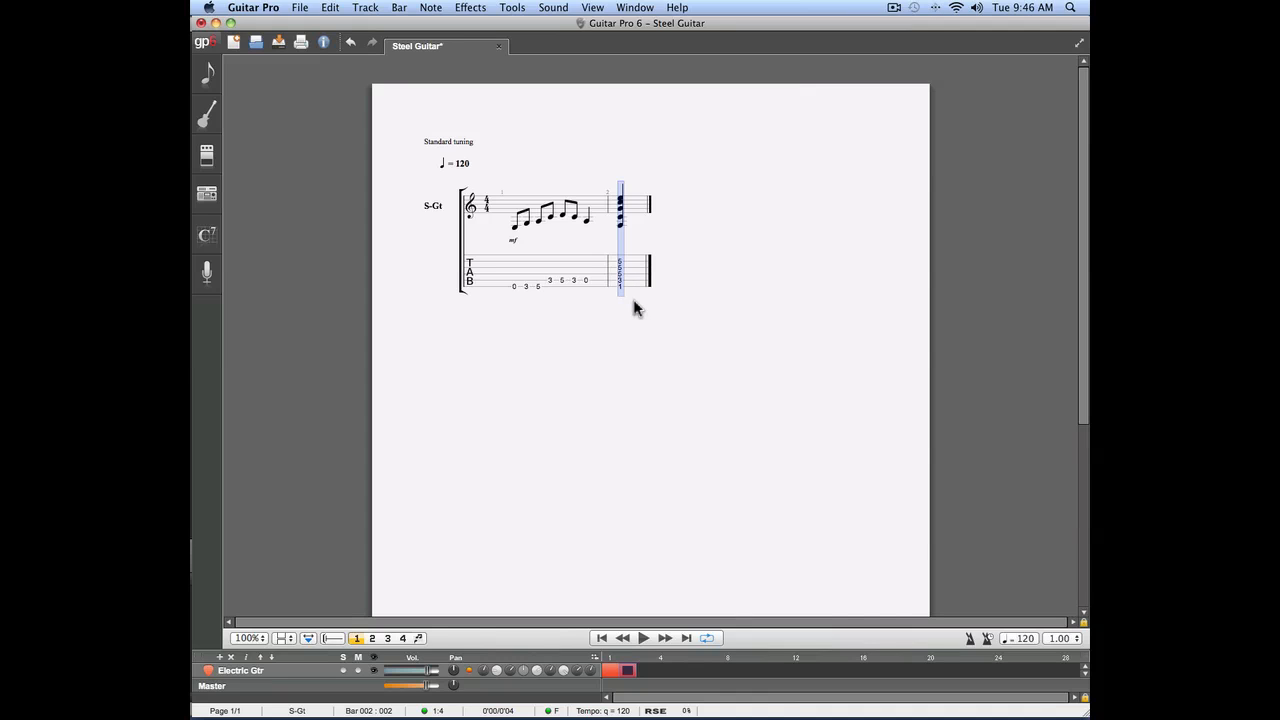
{"action": "left_click", "coordinate": [591, 8]}
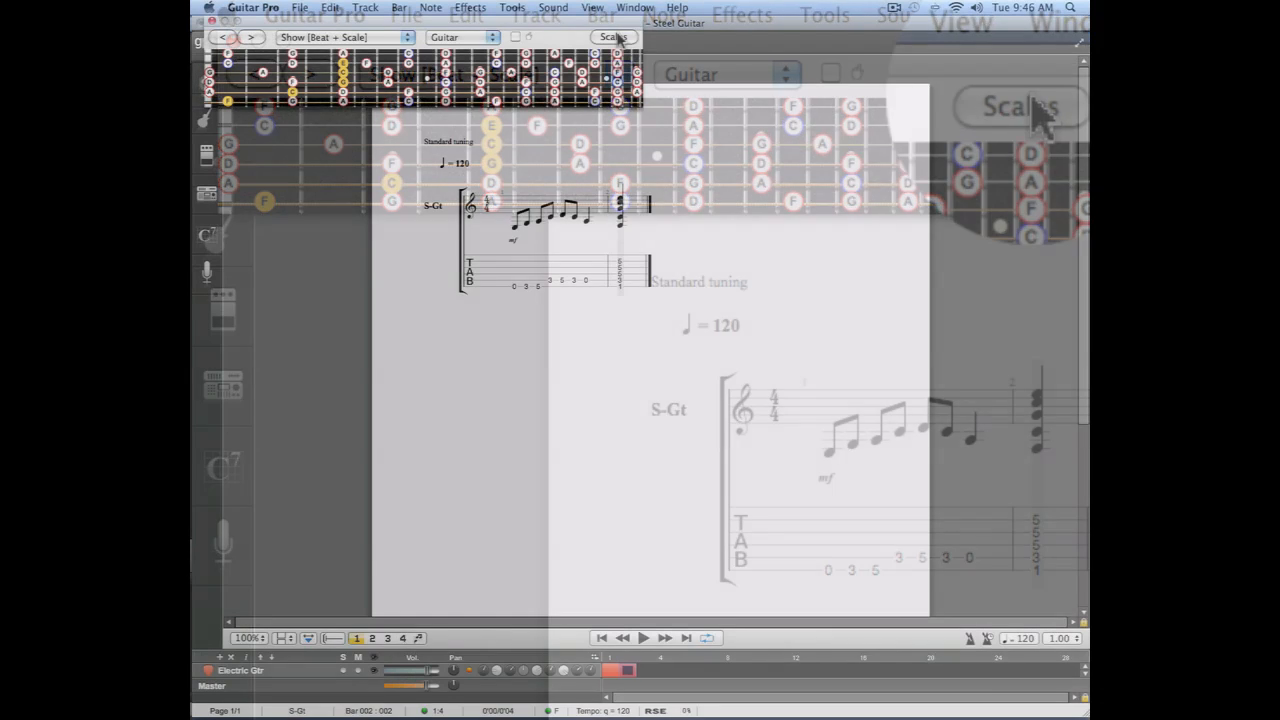
Find scales for the bar 2 chord, led by A# Mixolydian at 40%.
{"action": "left_click", "coordinate": [613, 37]}
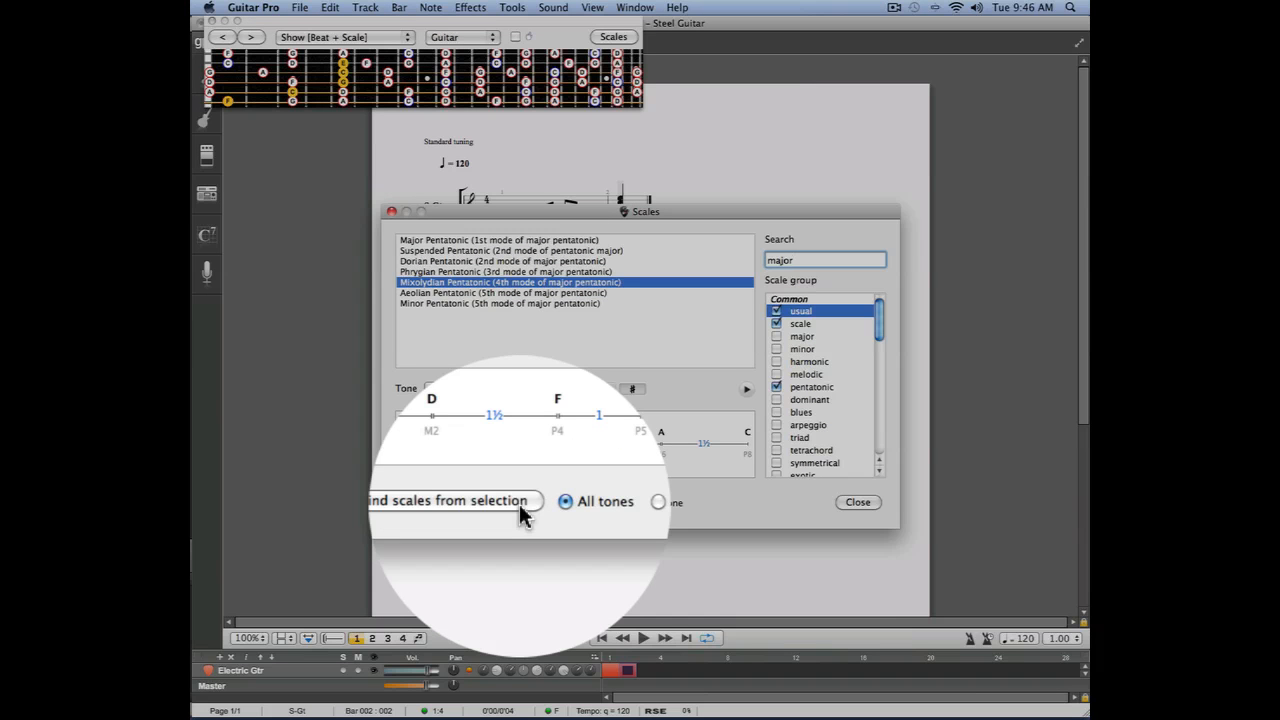
{"action": "left_click", "coordinate": [452, 501]}
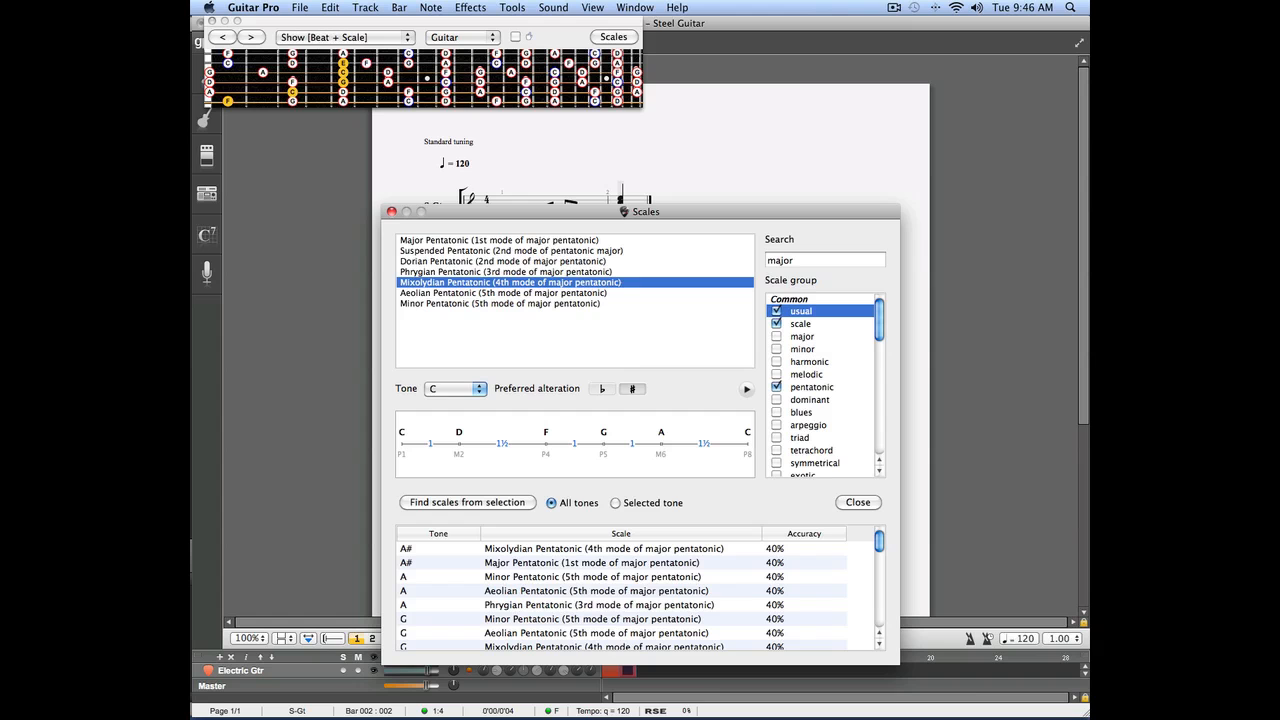